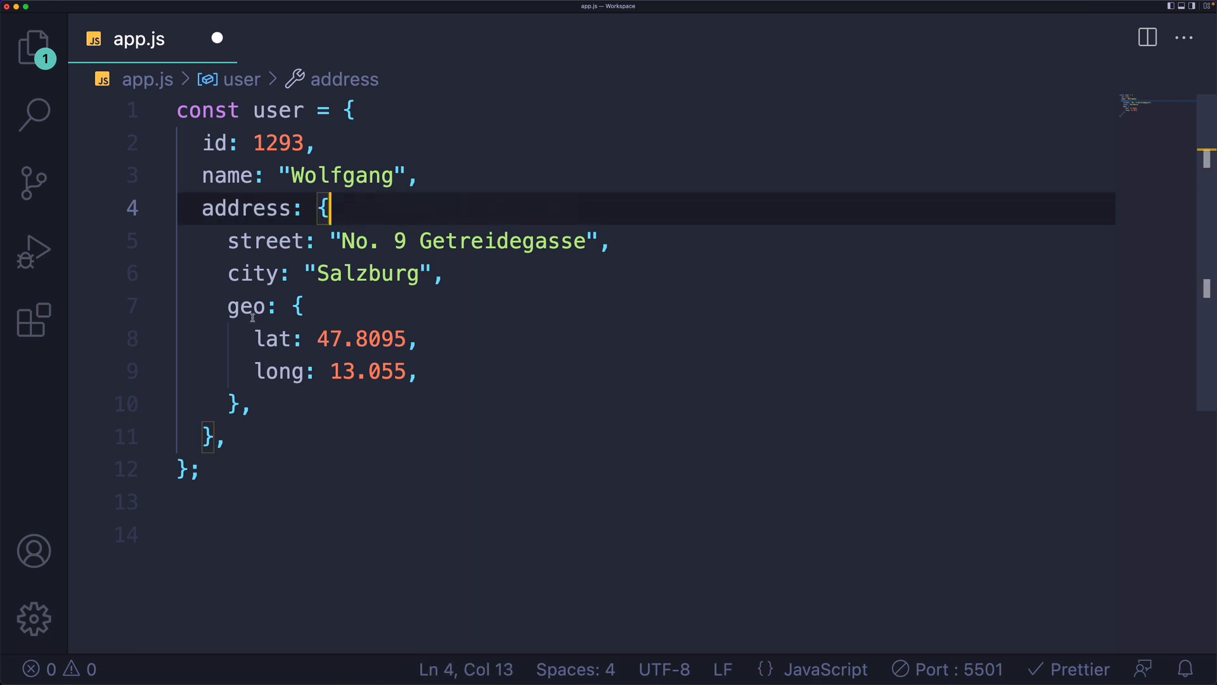
Declare const lat = user.address && user.address.geo && user.address.geo.lat, then shorten it to user?.address?.geo?.lat.
double_click(250, 306)
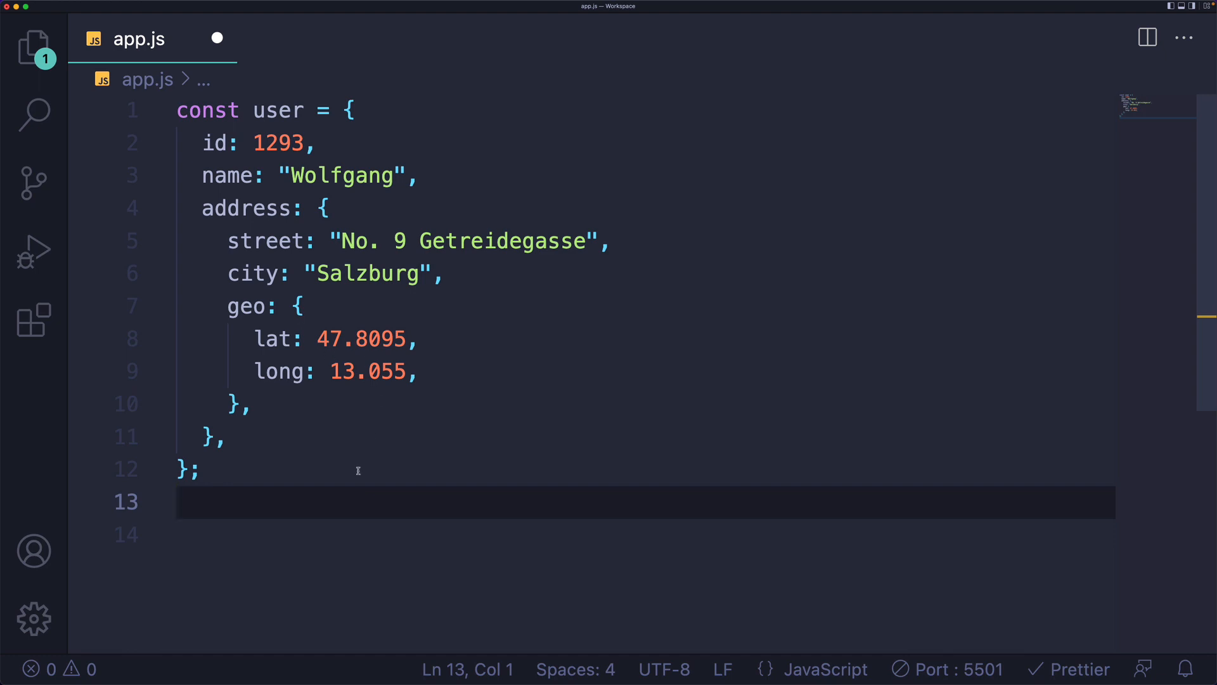
text(const lat = user.address && user.address.geo && user.address.geo.lat;)
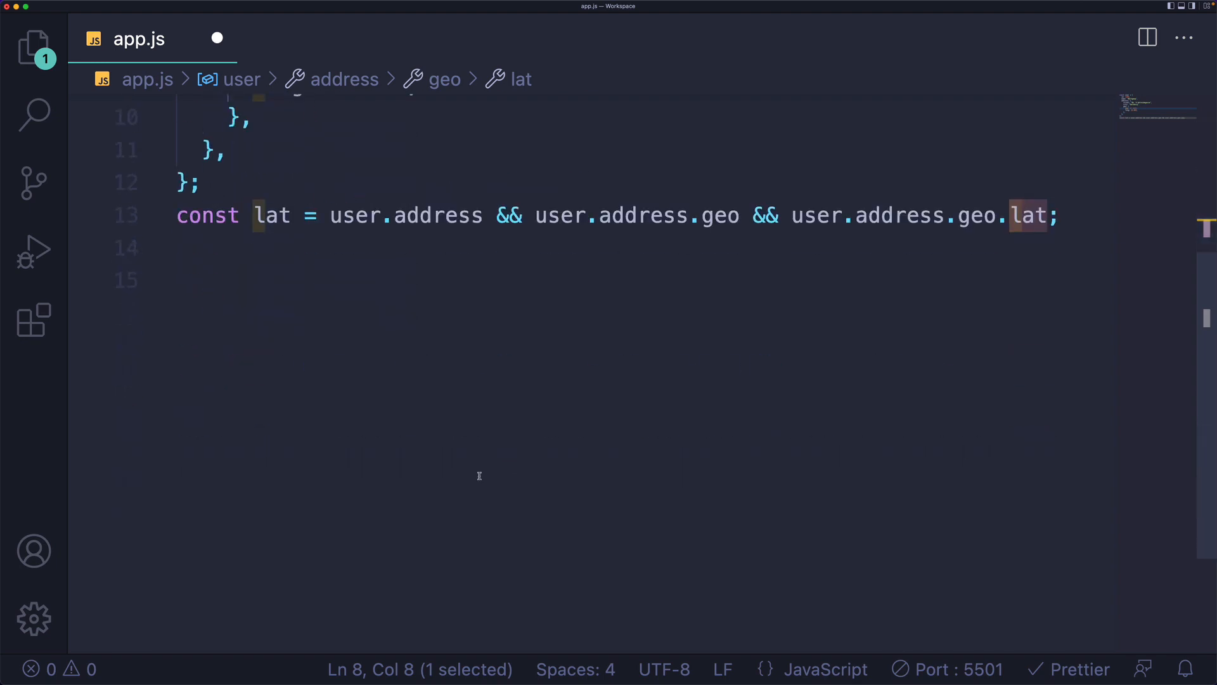
double_click(377, 216)
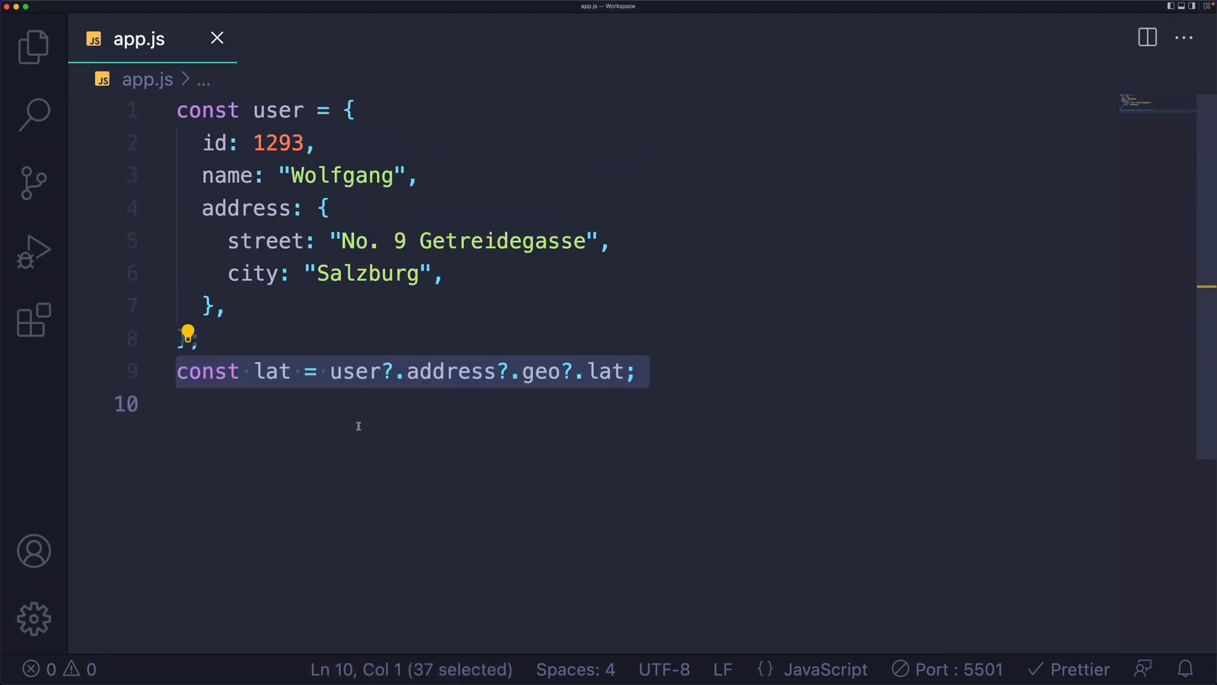
Append ?? 0 to the lat chain and log lat, confirming 47.8095 in the DevTools console.
double_click(450, 372)
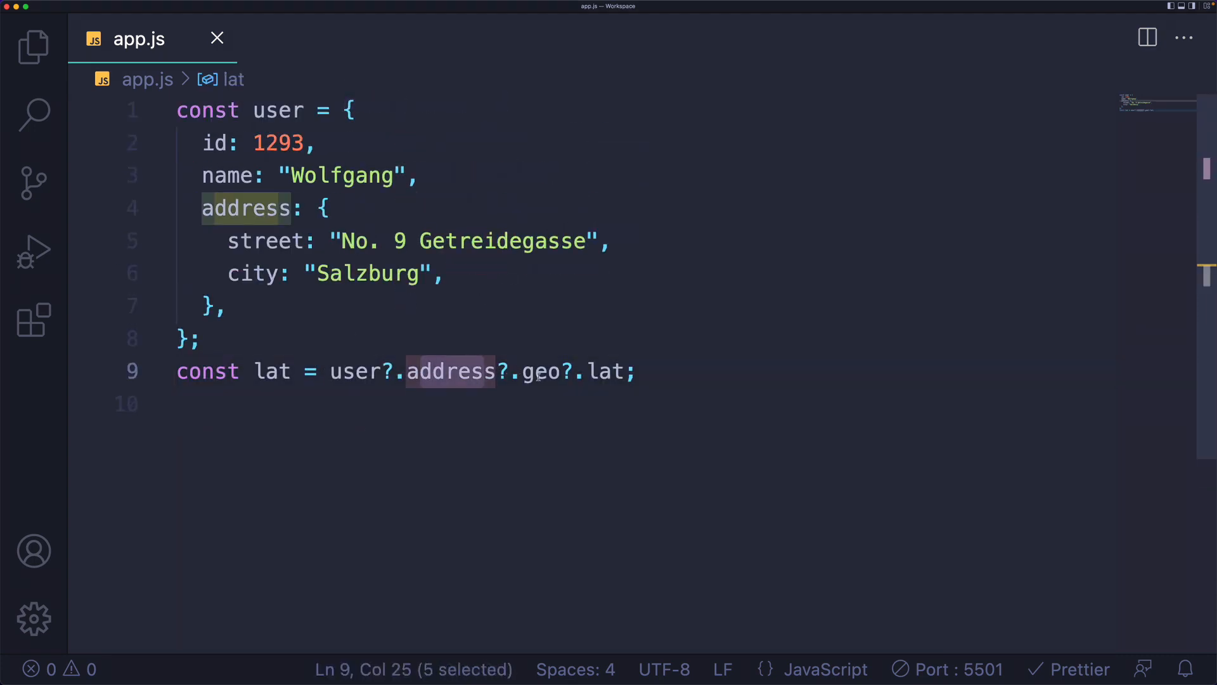
click(658, 371)
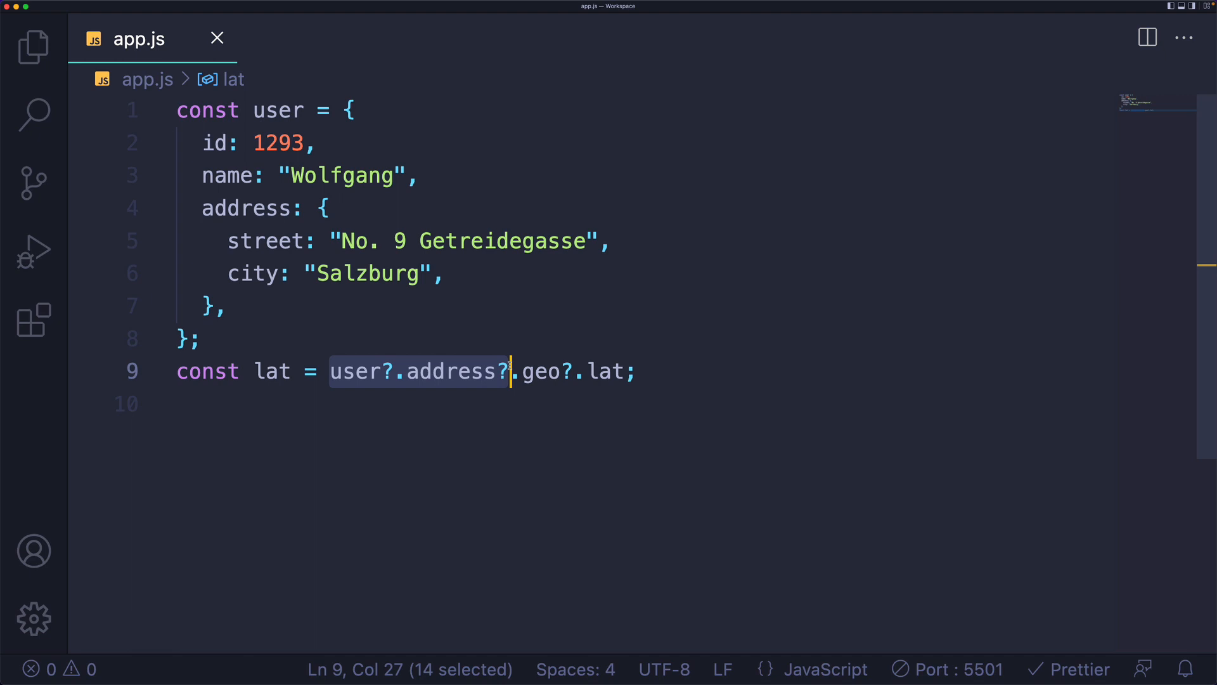
click(665, 373)
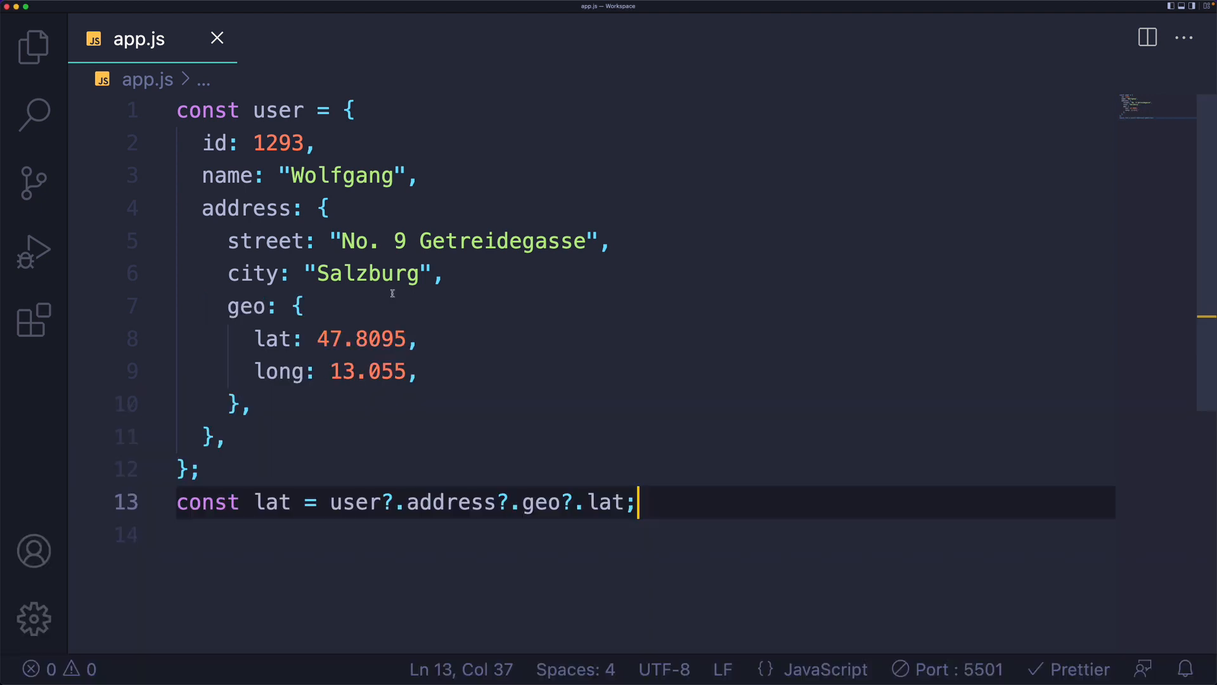
click(378, 338)
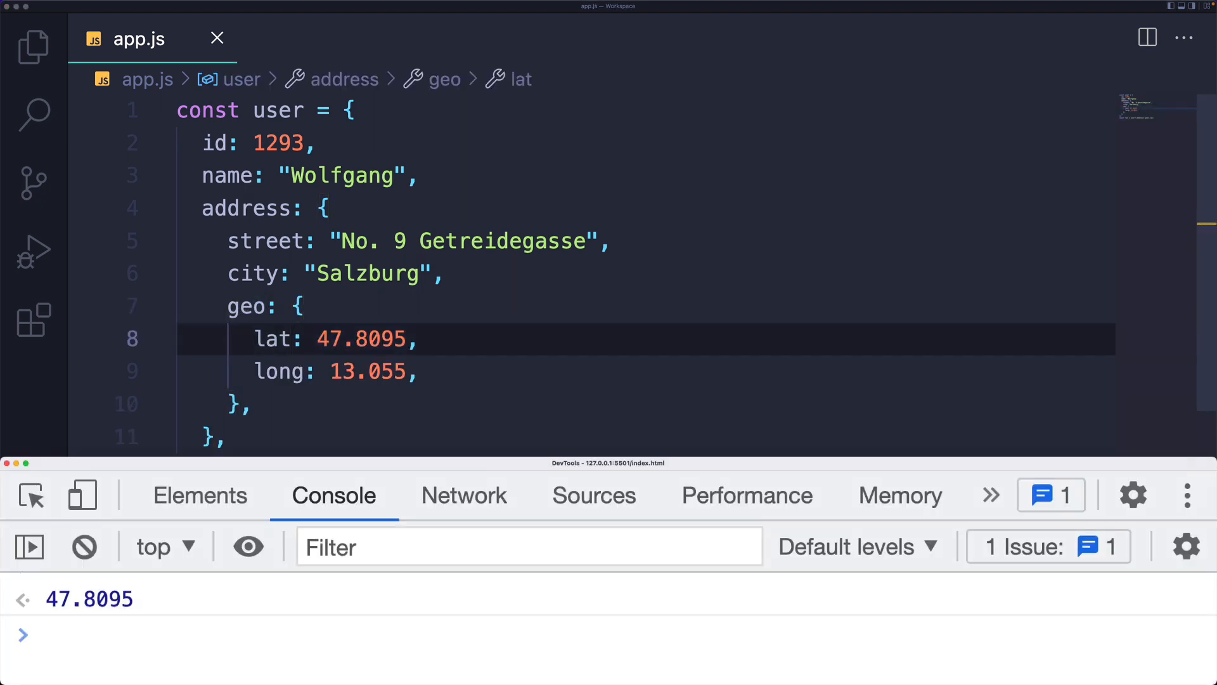
text(lat)
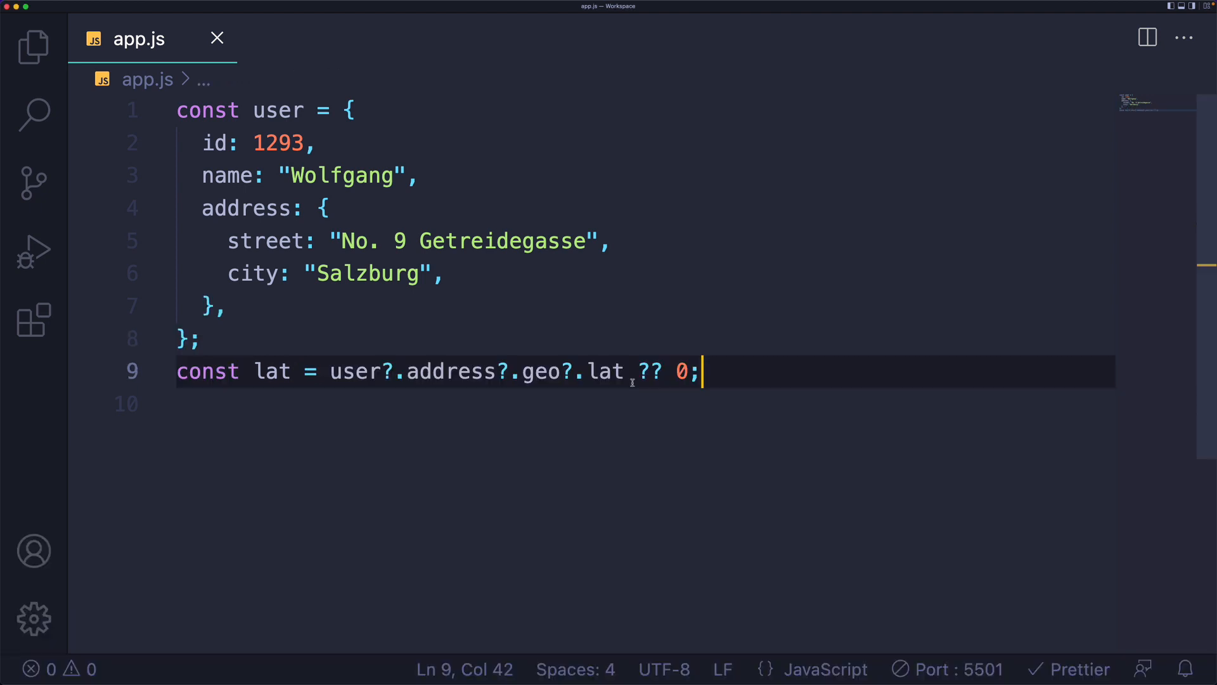
key(enter)
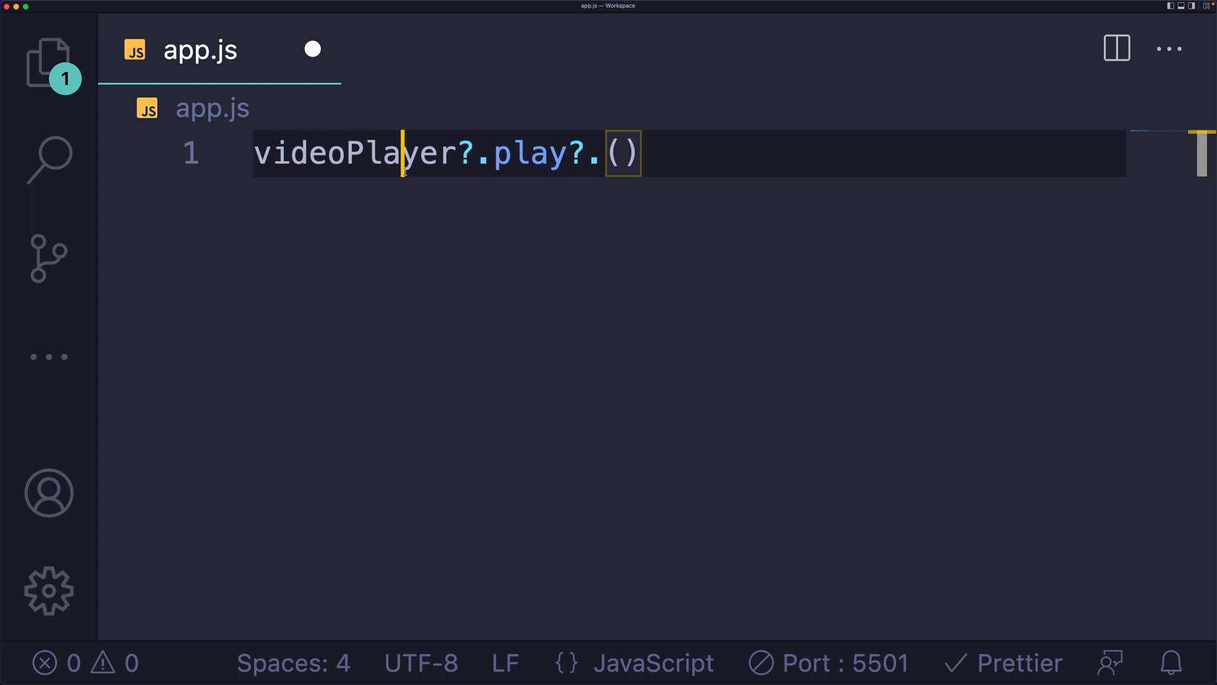
Replace the file with the single line videoPlayer?.play?.().
double_click(529, 154)
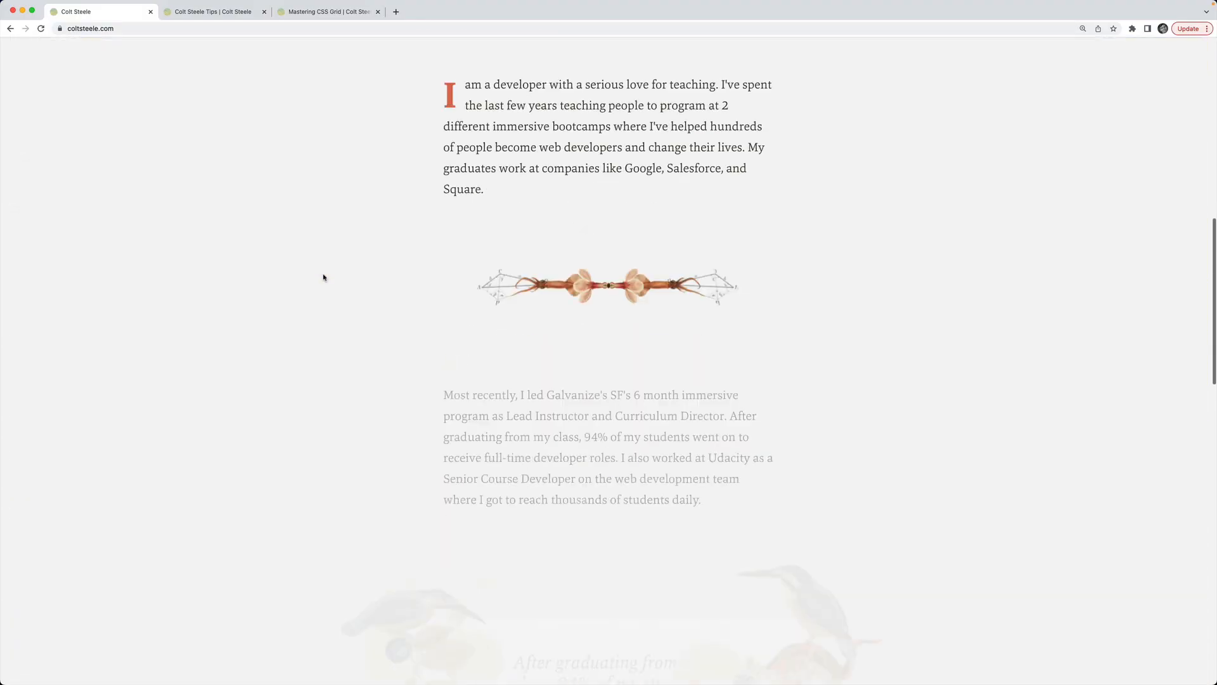
Switch from the bio page through the CSS centering article to the Mastering CSS Grid tutorial.
click(209, 12)
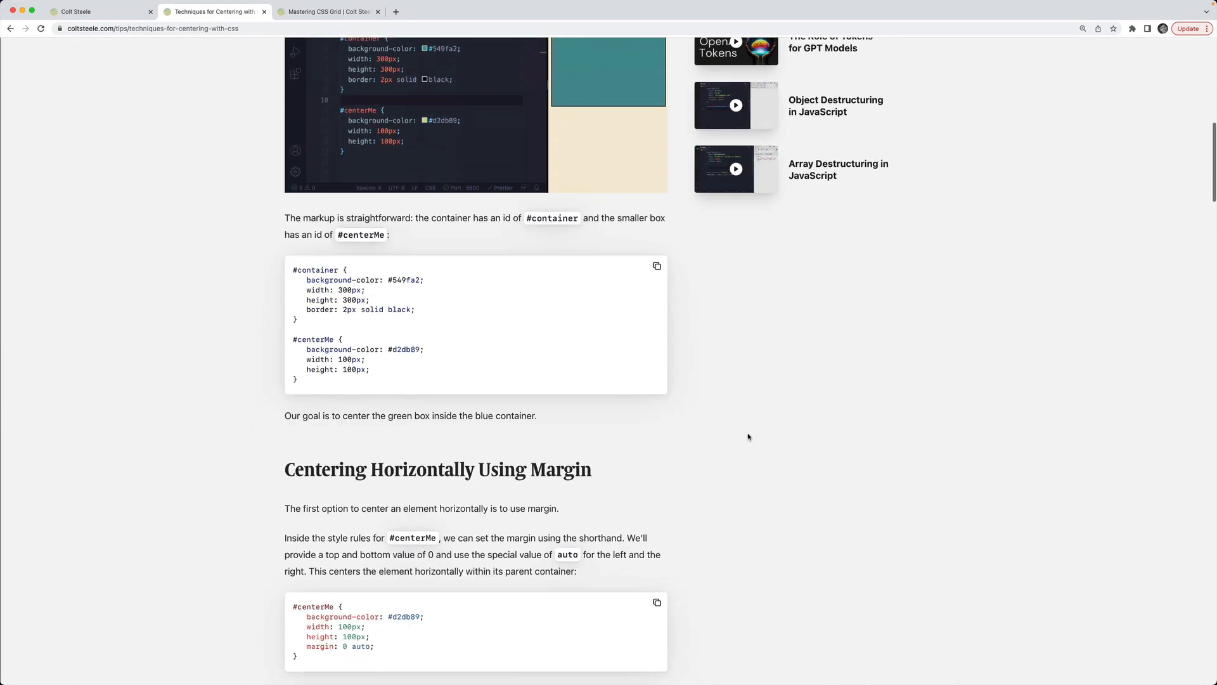
click(326, 12)
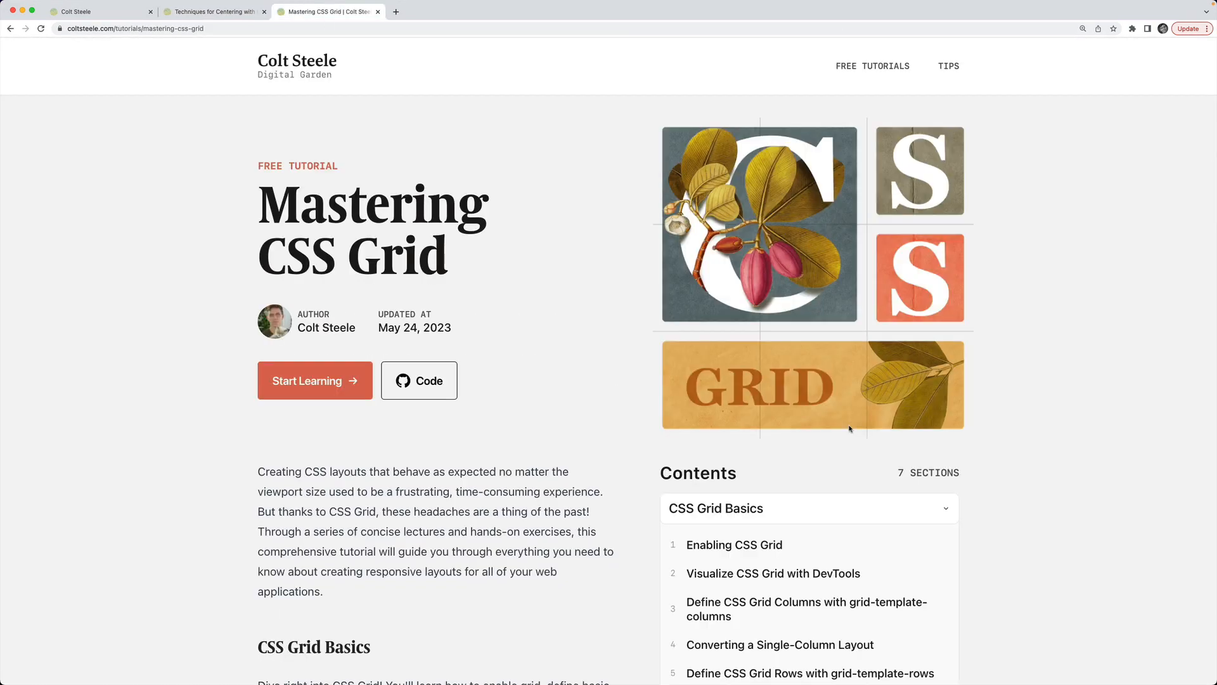